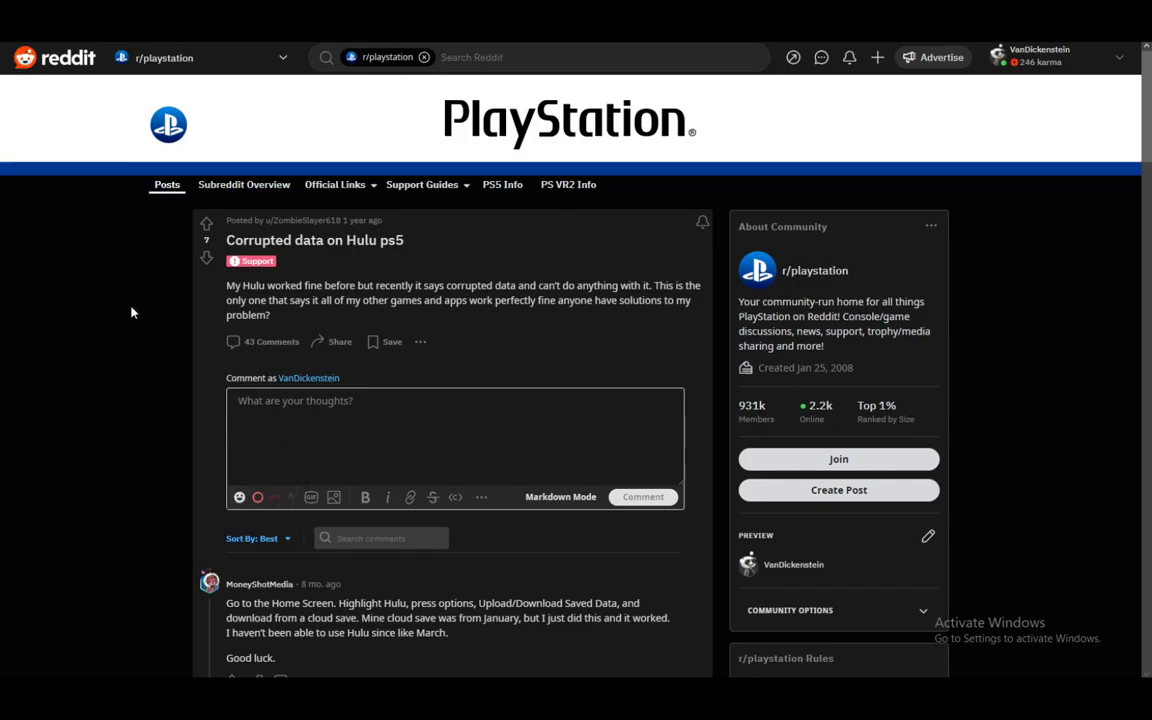
{"action": "mouse_move", "coordinate": [170, 268]}
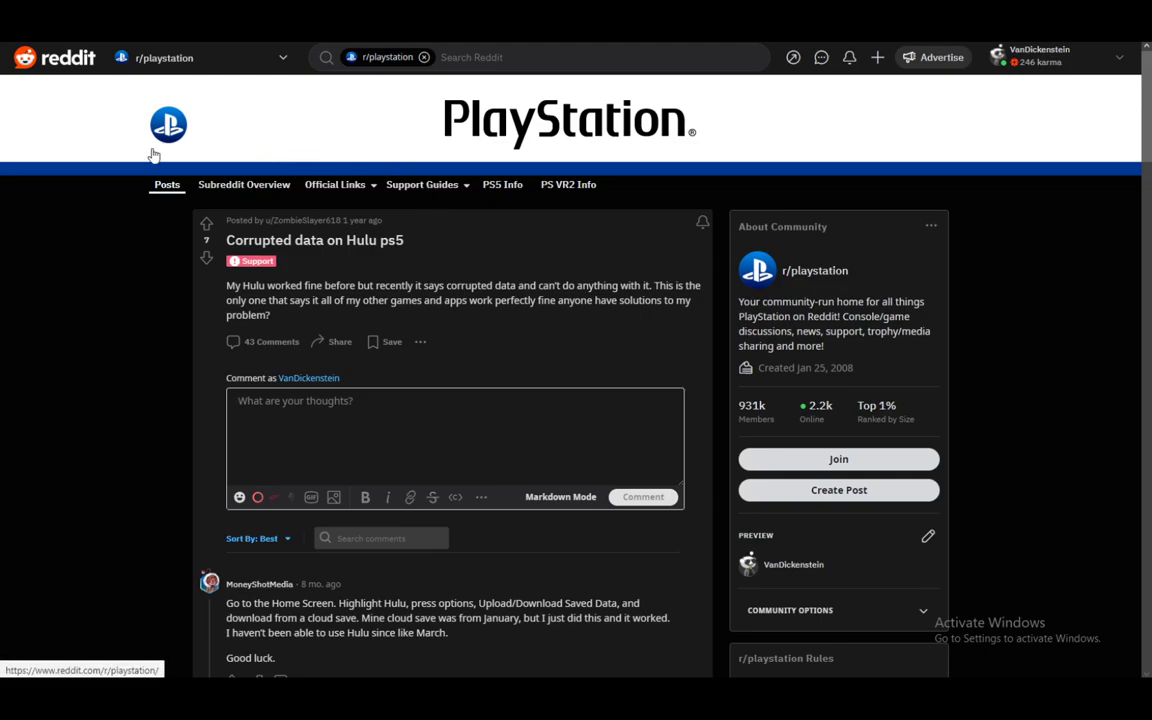
{"action": "mouse_move", "coordinate": [316, 208]}
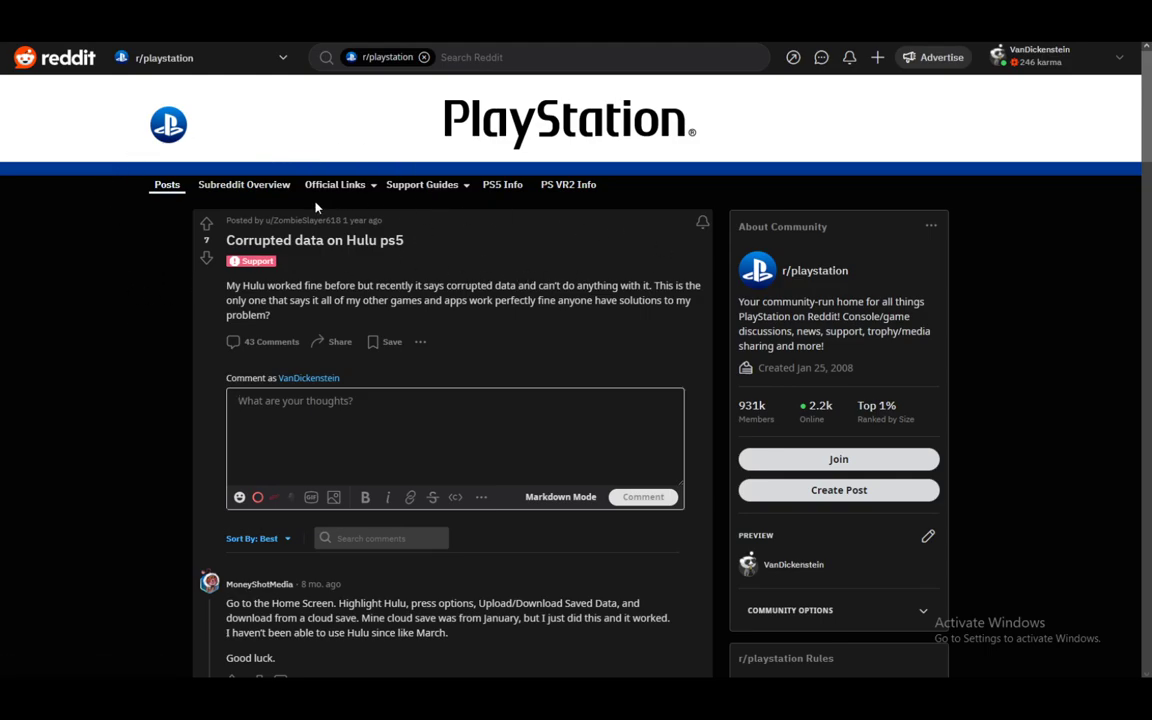
{"action": "mouse_move", "coordinate": [664, 352]}
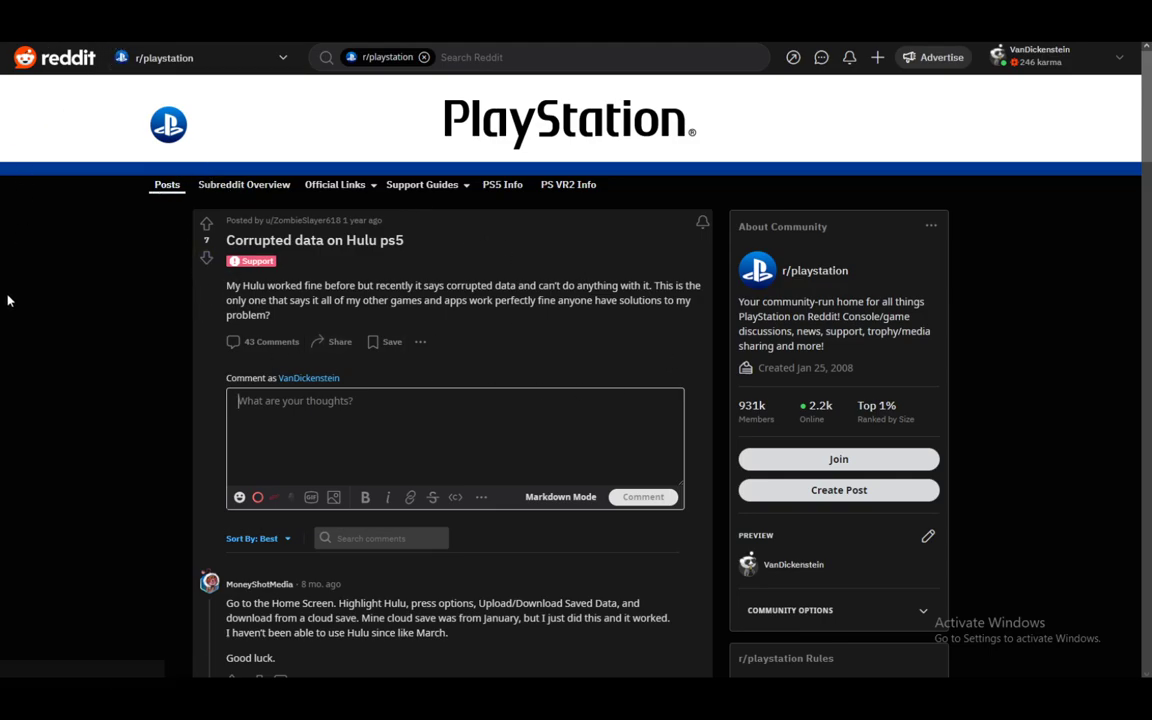
{"action": "mouse_move", "coordinate": [112, 392]}
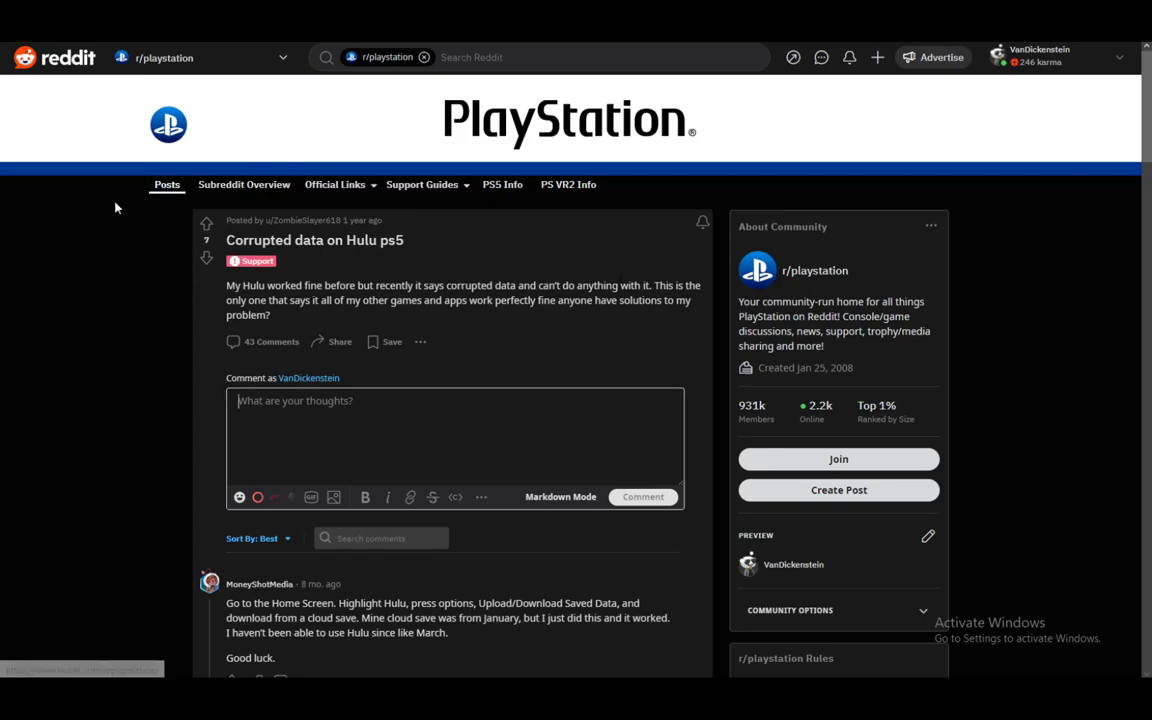
{"action": "mouse_move", "coordinate": [184, 274]}
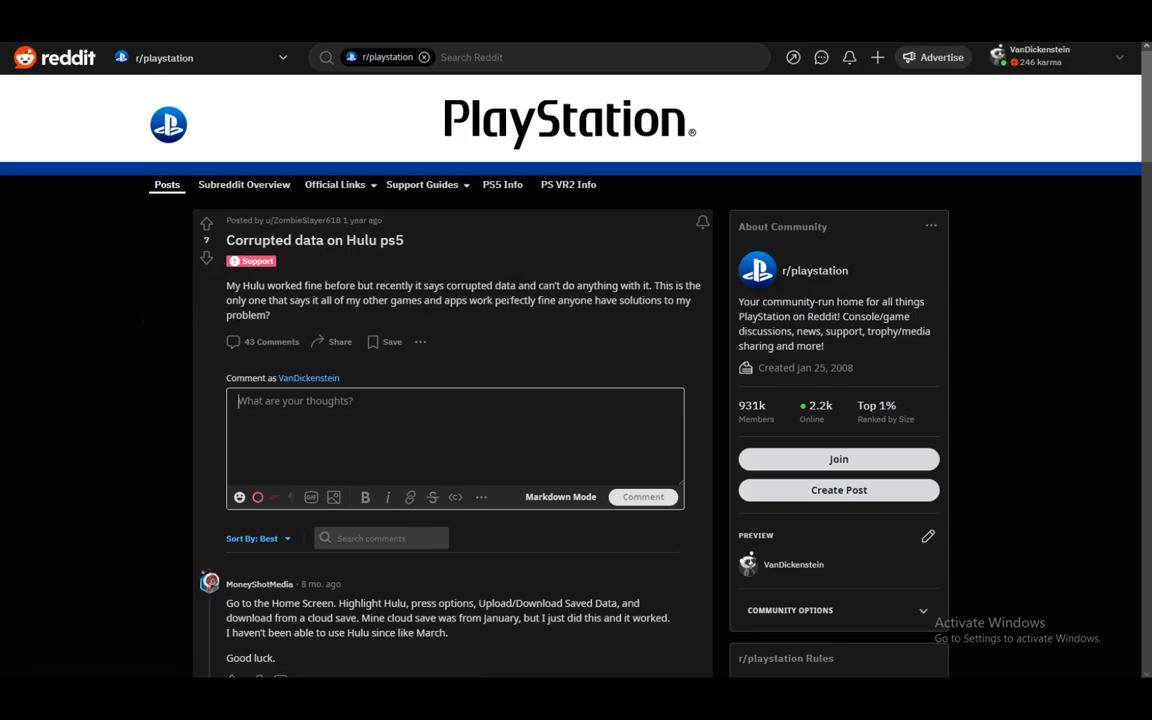
{"action": "mouse_move", "coordinate": [392, 264]}
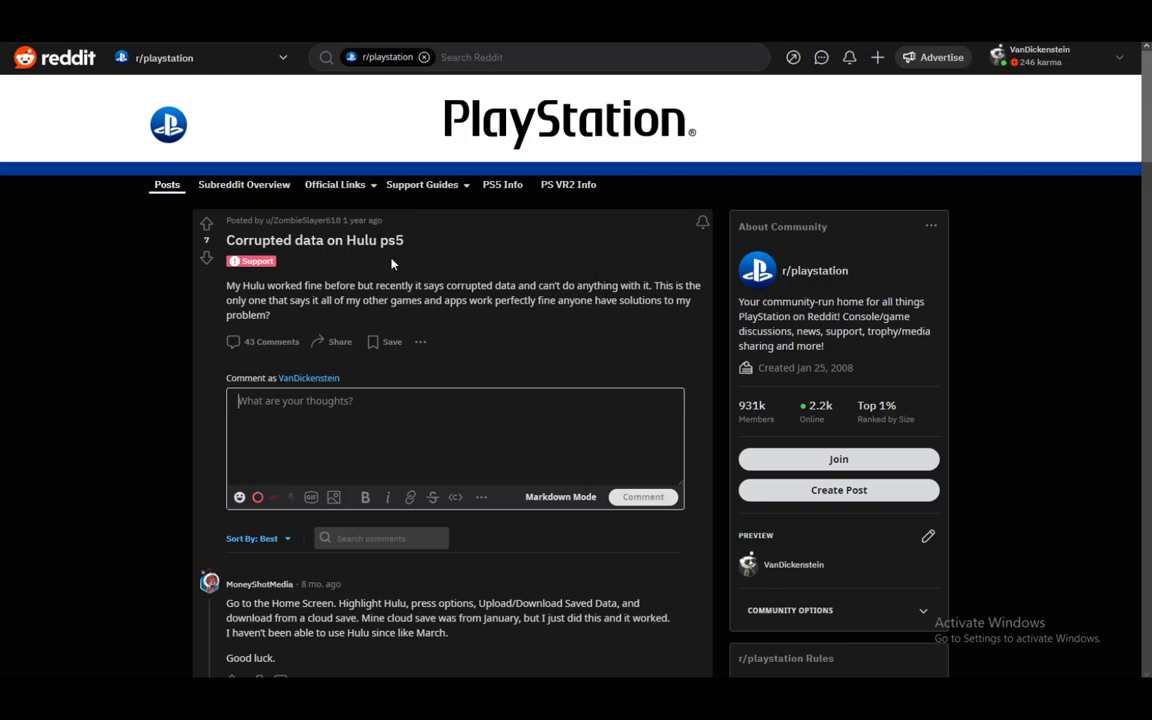
{"action": "mouse_move", "coordinate": [452, 256]}
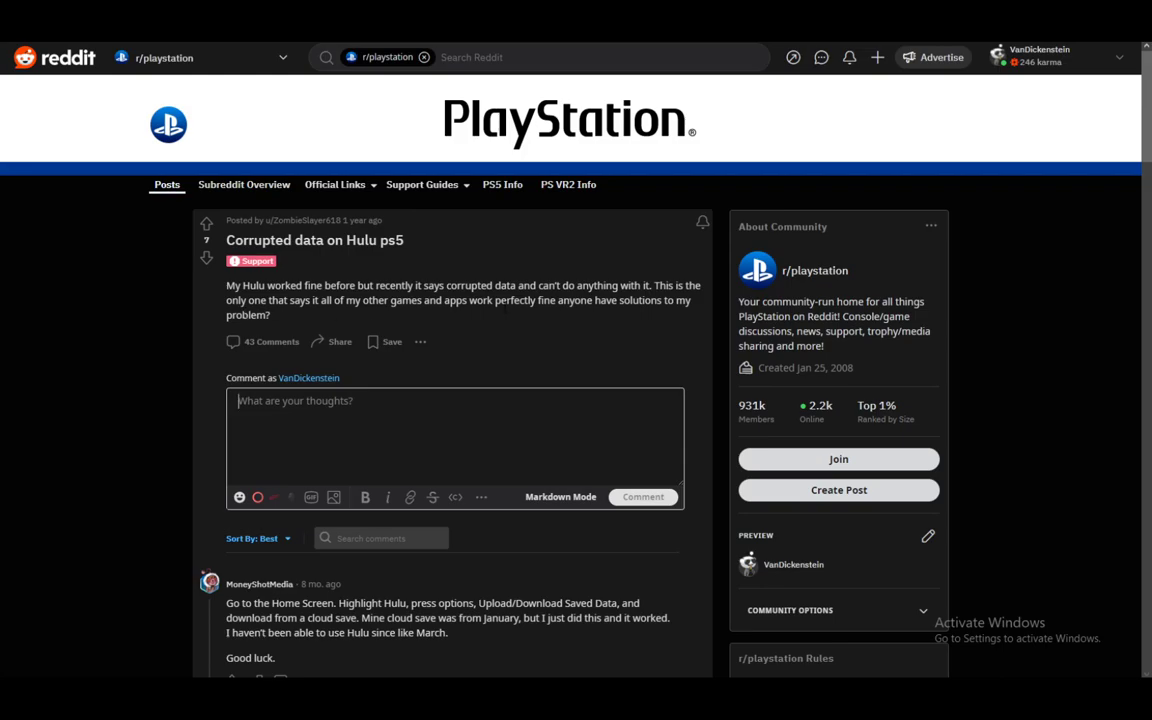
{"action": "mouse_move", "coordinate": [284, 316]}
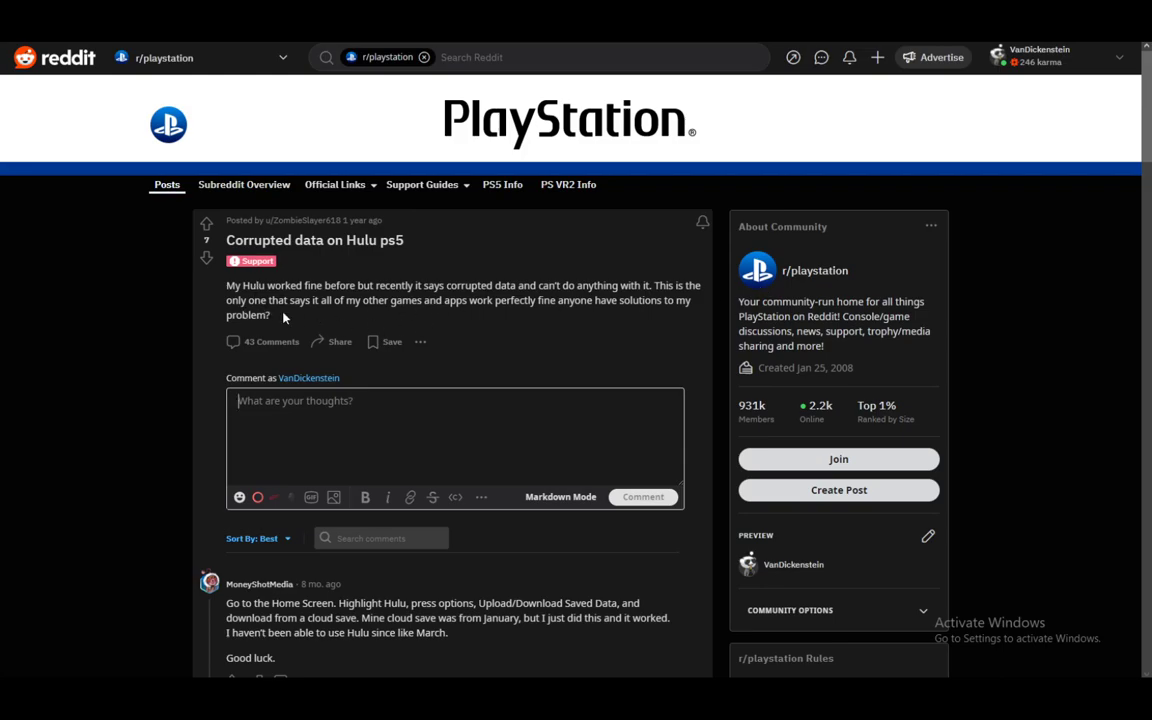
{"action": "scroll", "scroll_direction": "down", "scroll_amount": 3}
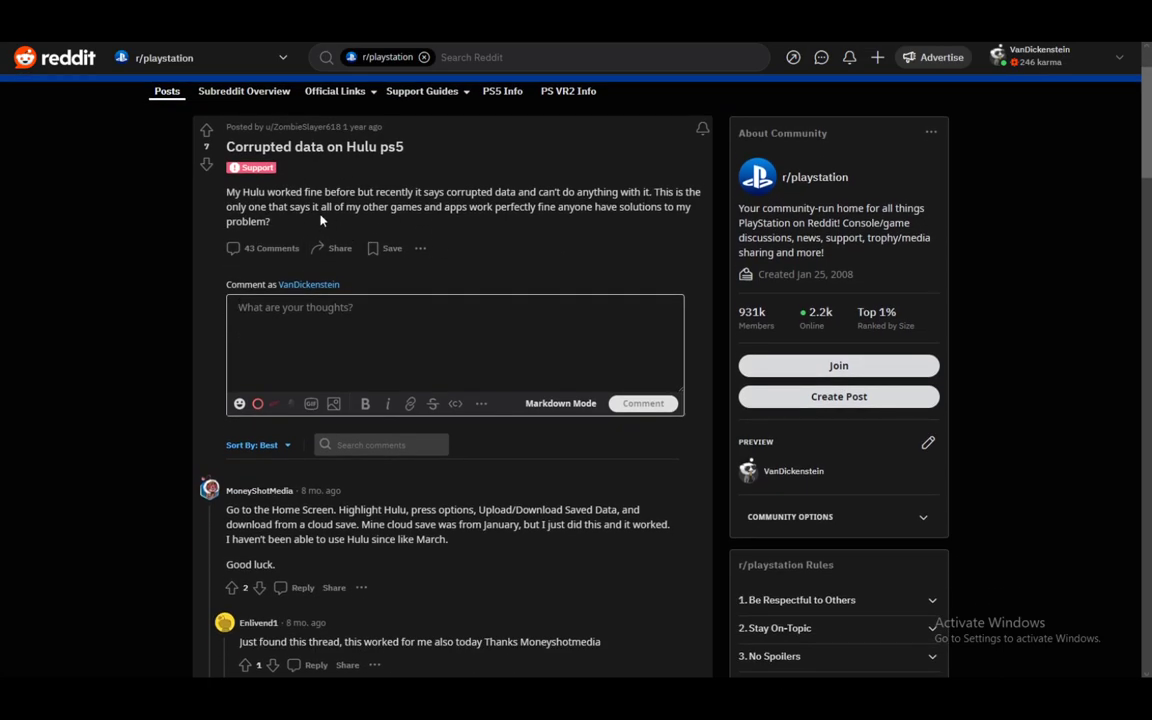
{"action": "scroll", "scroll_direction": "down", "scroll_amount": 3}
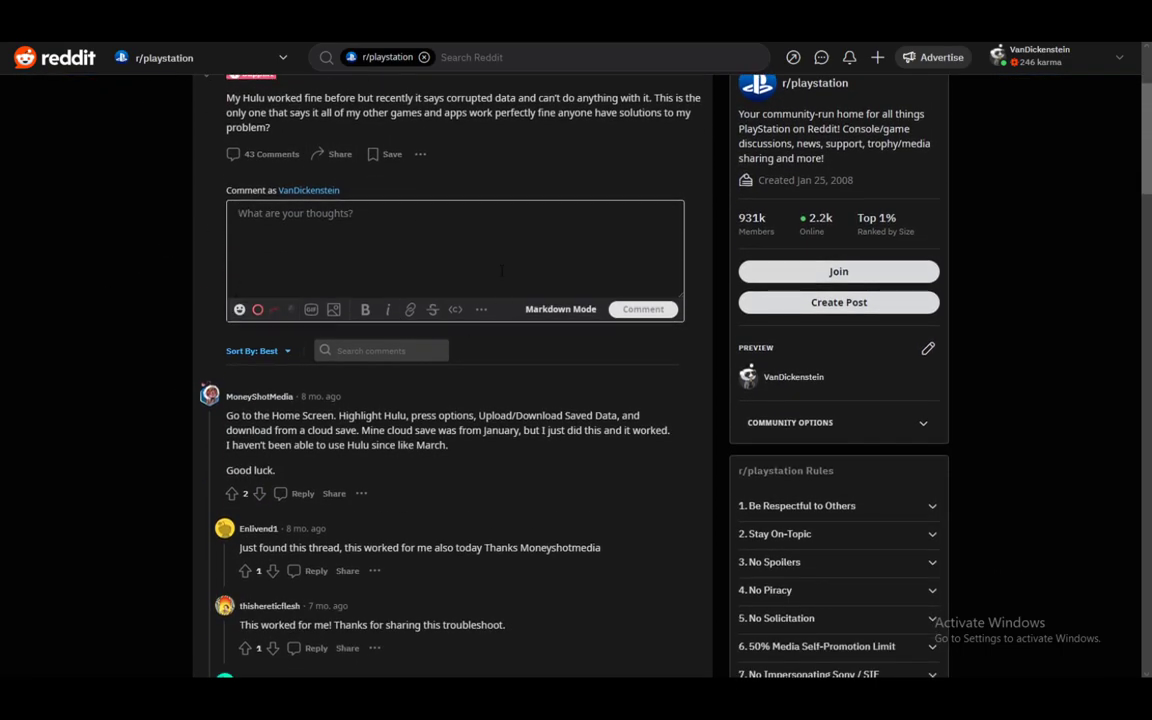
{"action": "scroll", "scroll_direction": "down", "scroll_amount": 3}
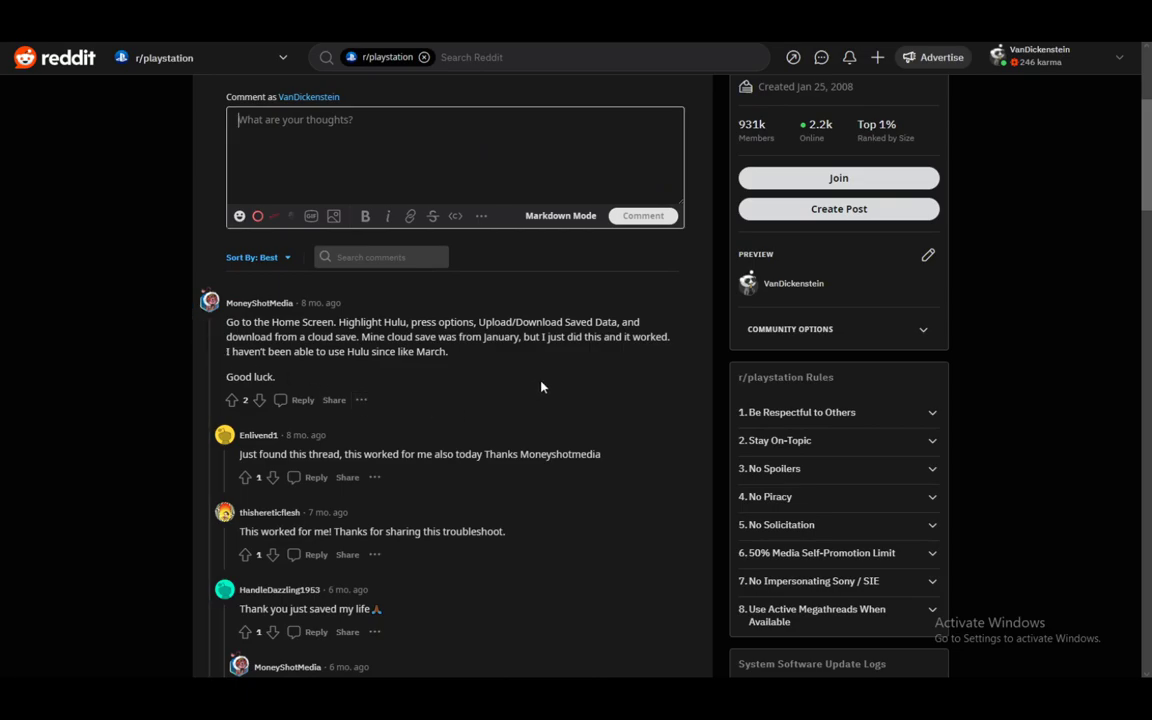
{"action": "scroll", "scroll_direction": "down", "scroll_amount": 3}
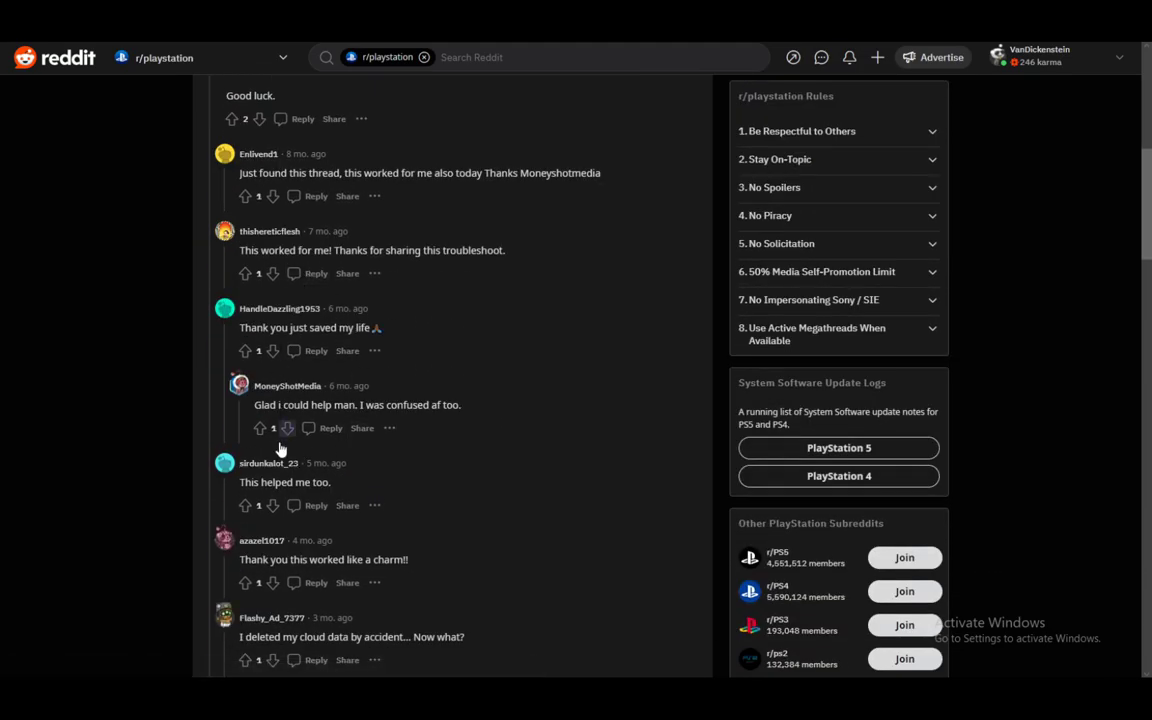
{"action": "scroll", "scroll_direction": "up", "scroll_amount": 3}
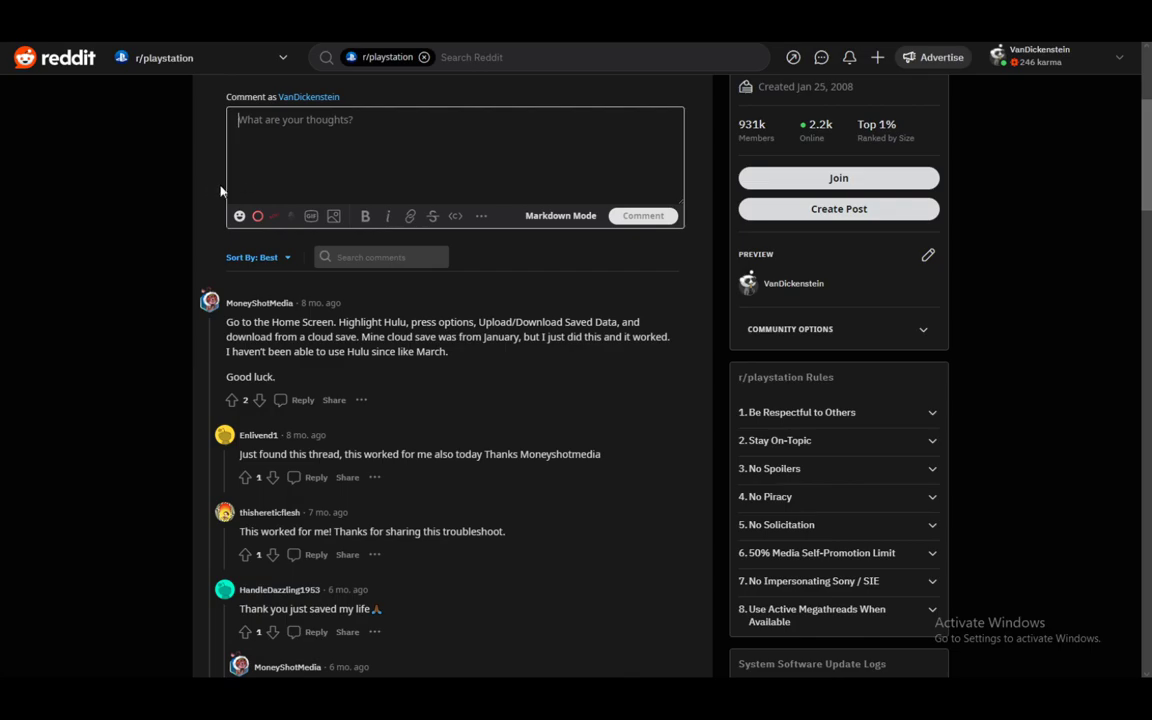
{"action": "mouse_move", "coordinate": [194, 332]}
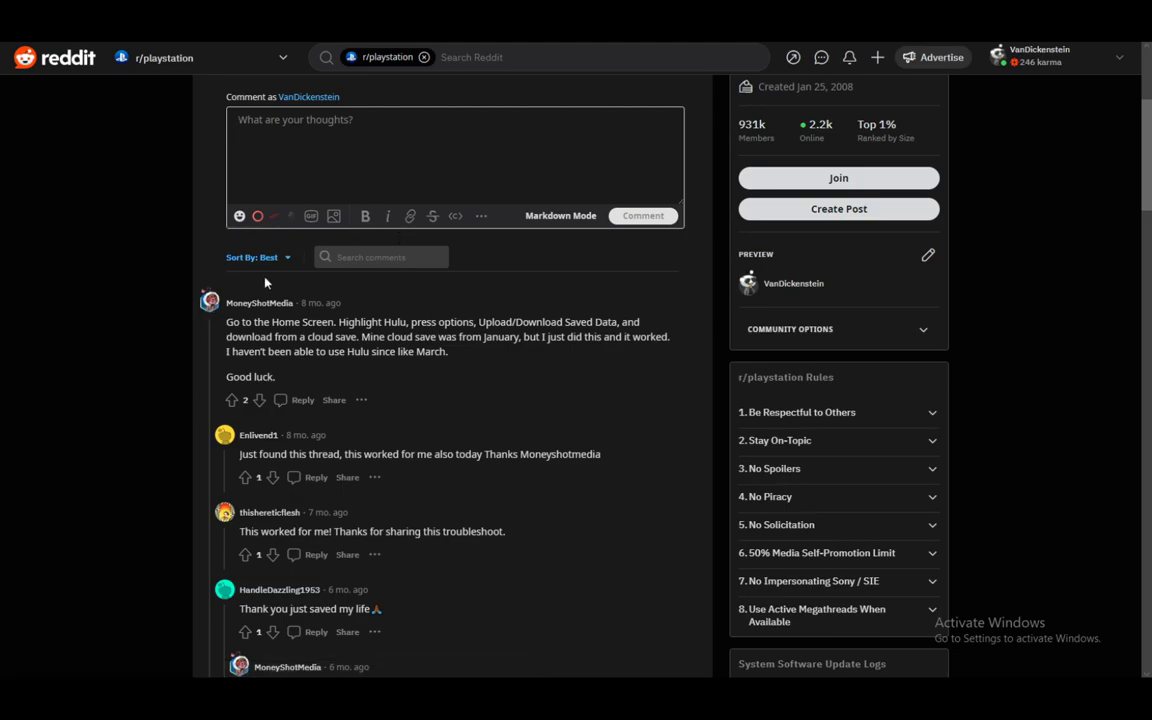
{"action": "mouse_move", "coordinate": [268, 268]}
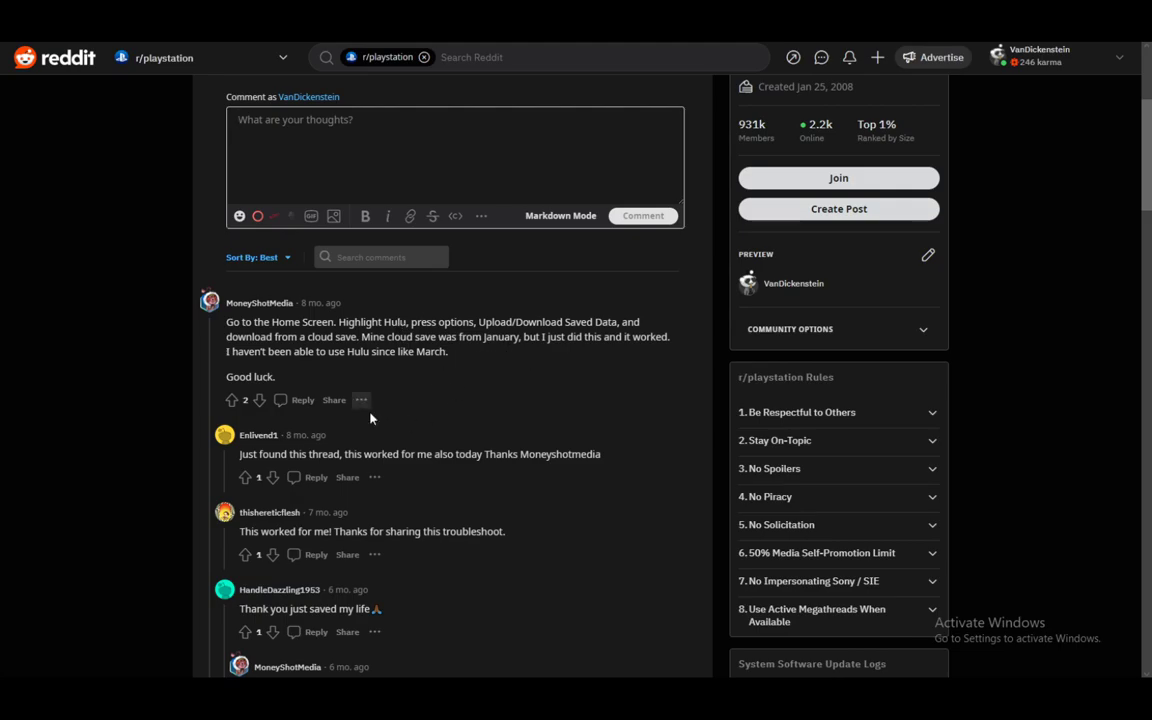
{"action": "mouse_move", "coordinate": [350, 380]}
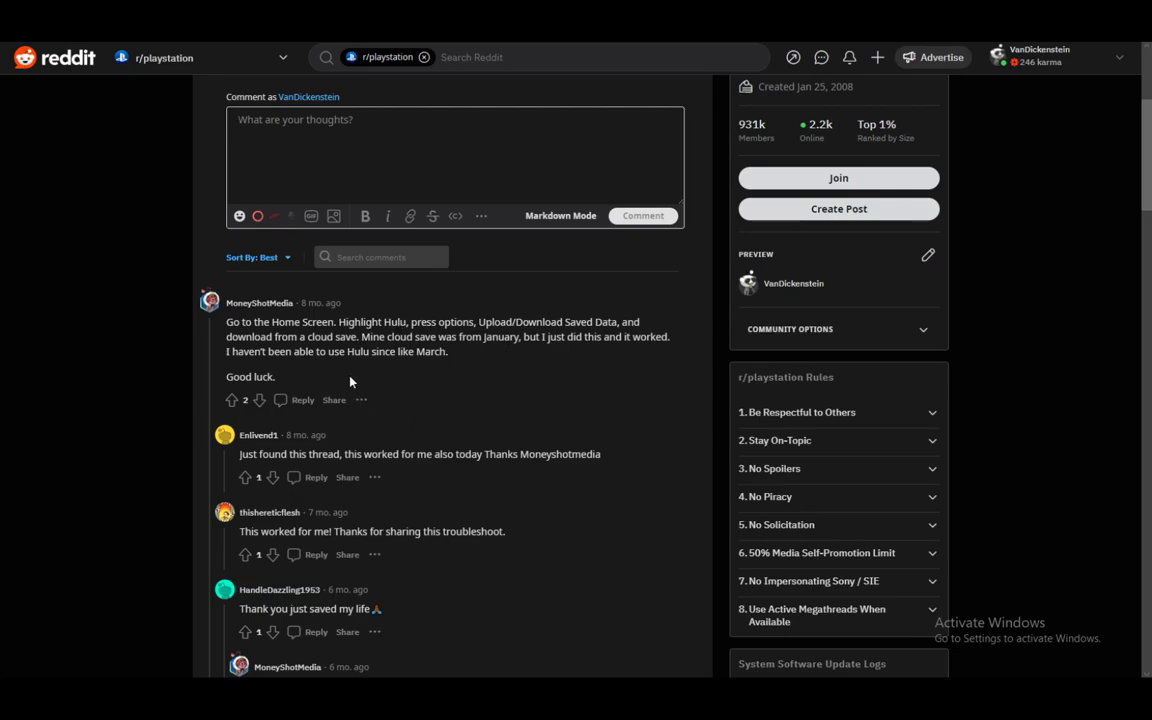
{"action": "mouse_move", "coordinate": [132, 336]}
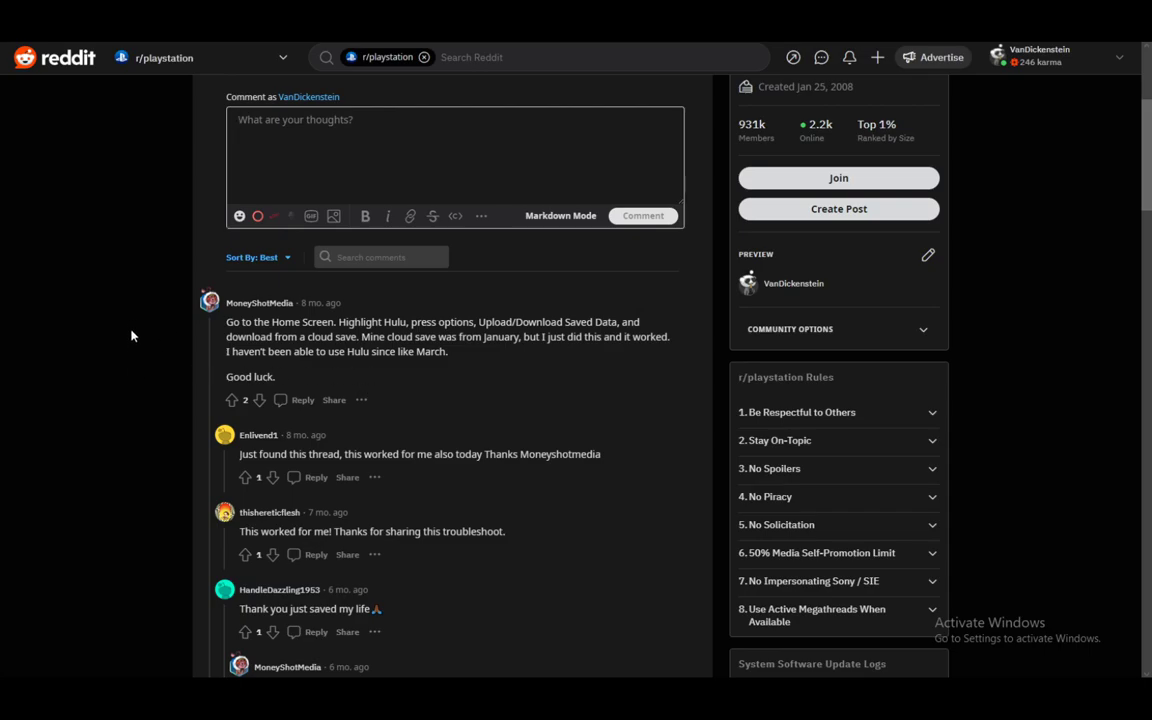